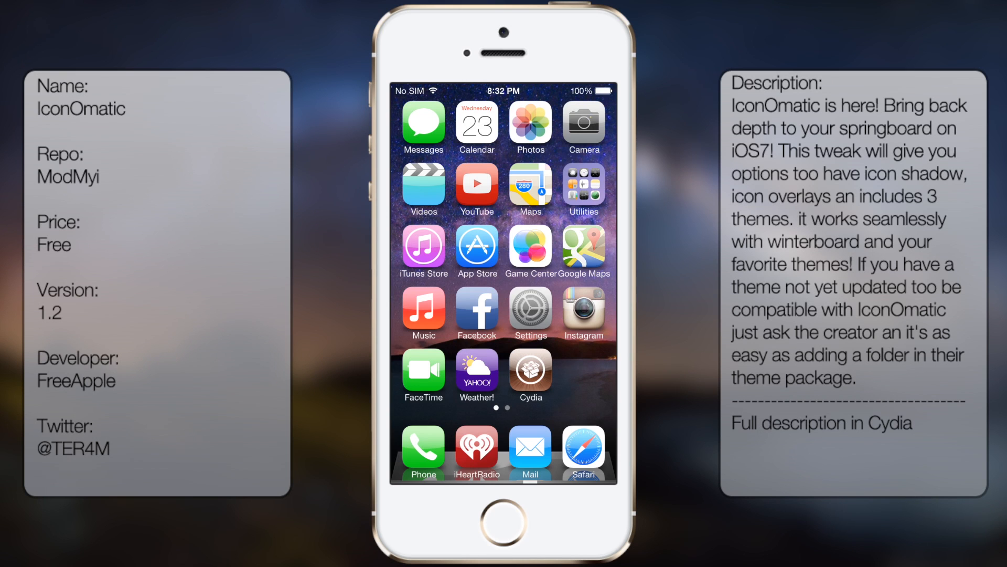
Launch Cydia and bring up the IconOmatic package details page
click(529, 370)
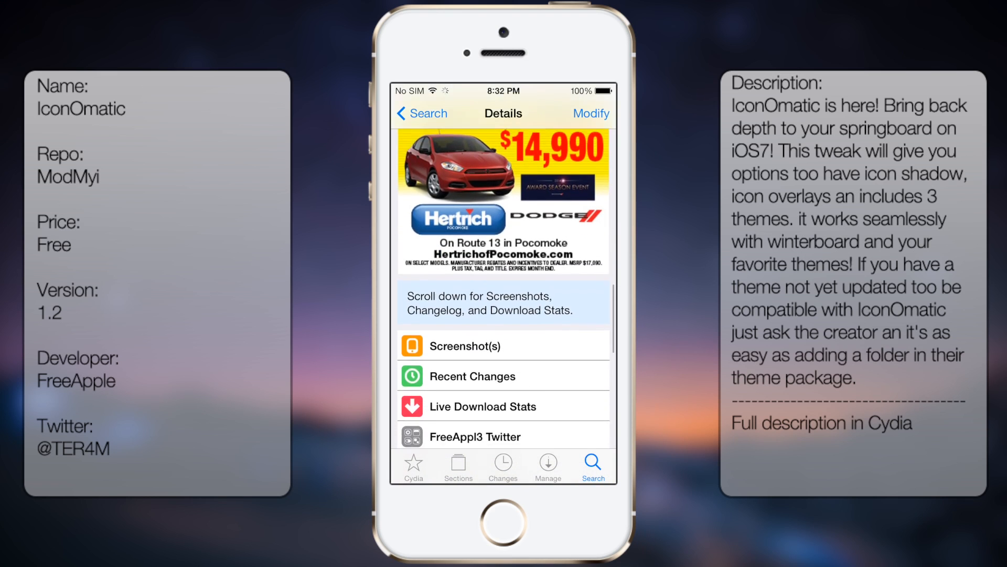
scroll(up, 3)
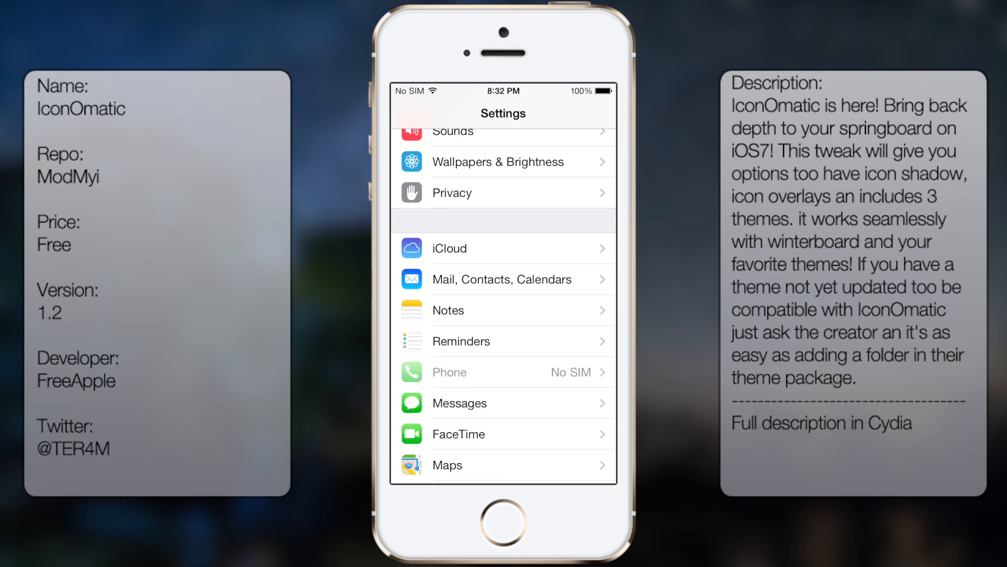
Leave the dynamic shadow settings and browse IconOmatic's compatible WinterBoard themes list
scroll(down, 3)
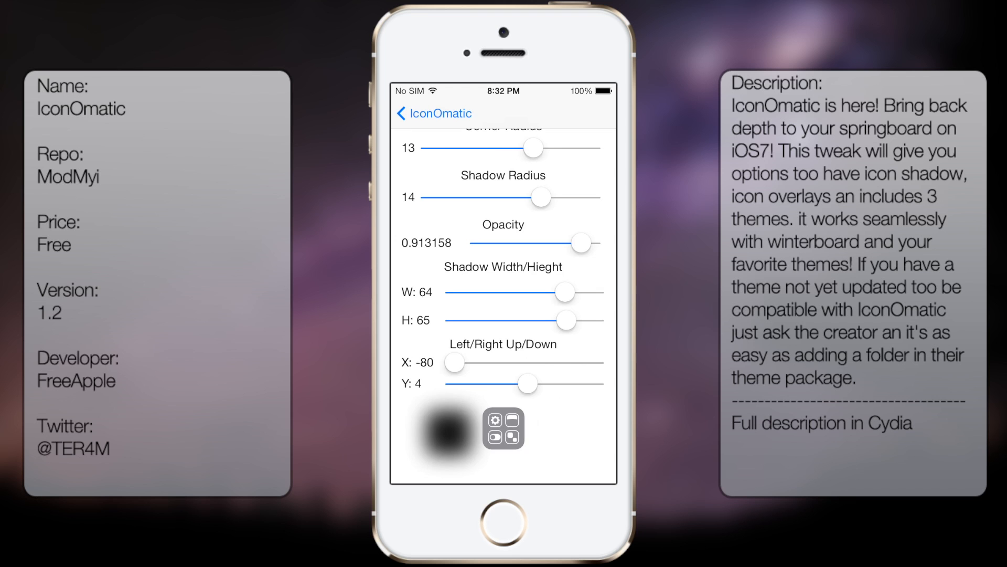
click(402, 113)
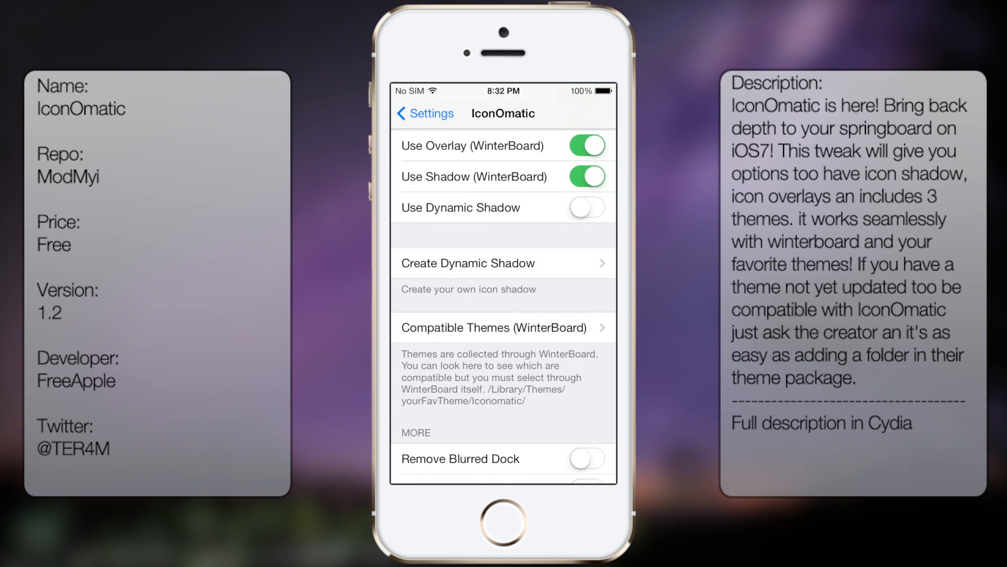
click(495, 328)
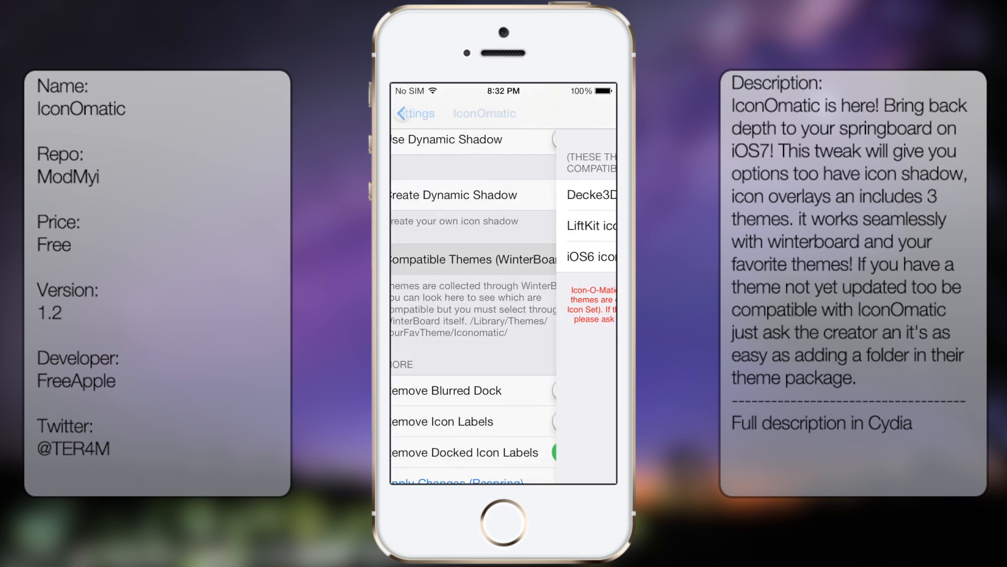
scroll(down, 3)
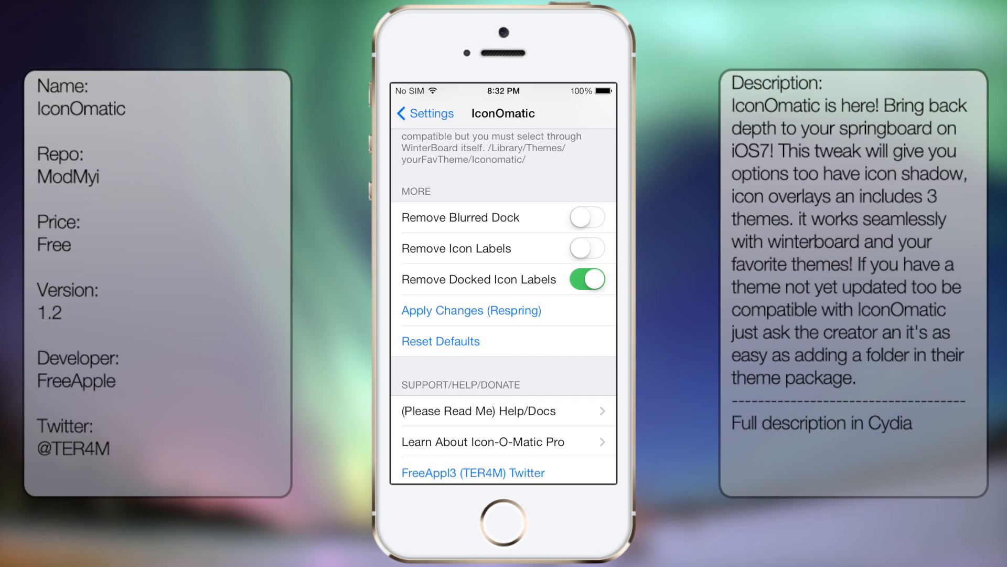
Review IconOmatic's MORE label options and SUPPORT/HELP/DONATE section with developer credits
scroll(down, 3)
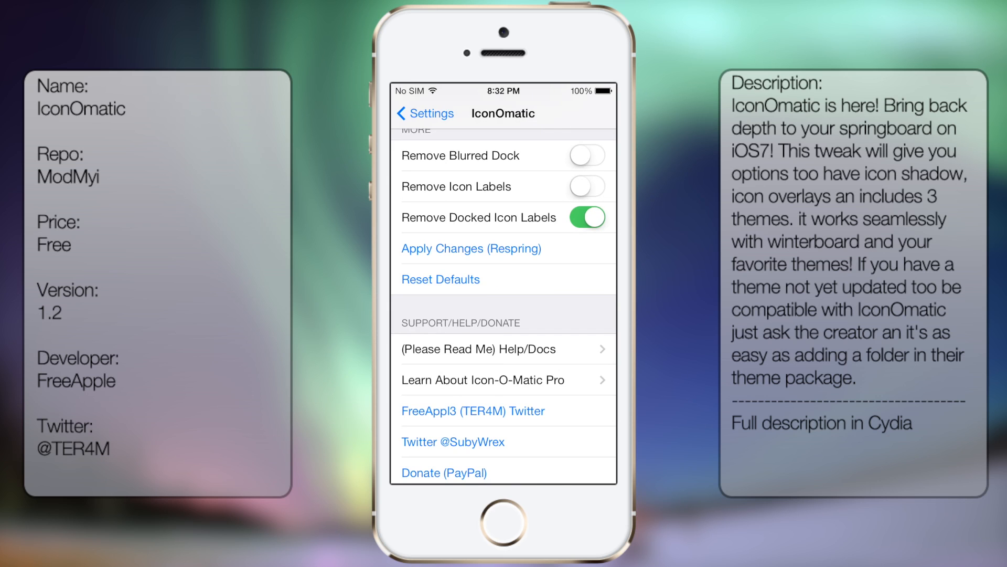
scroll(down, 3)
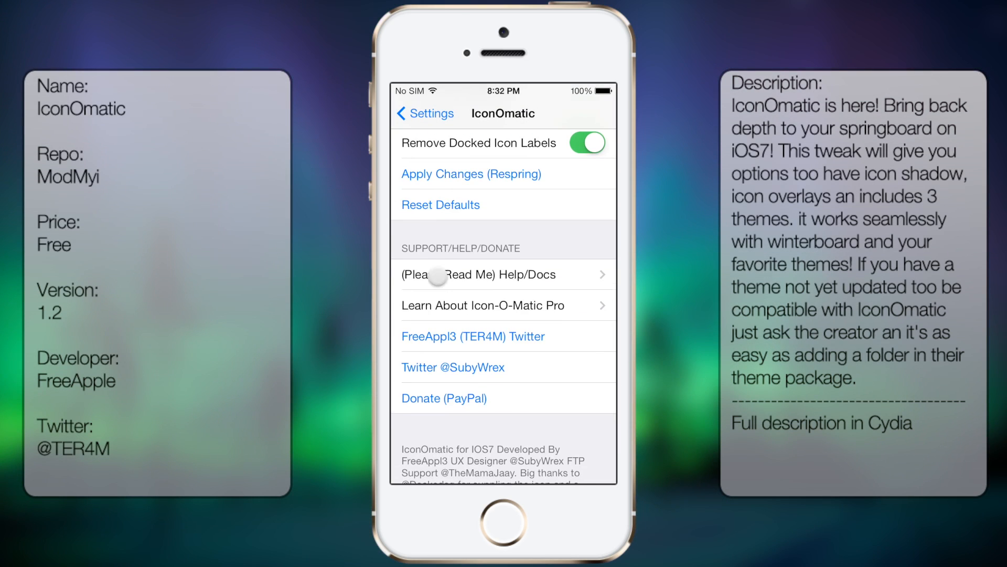
scroll(up, 3)
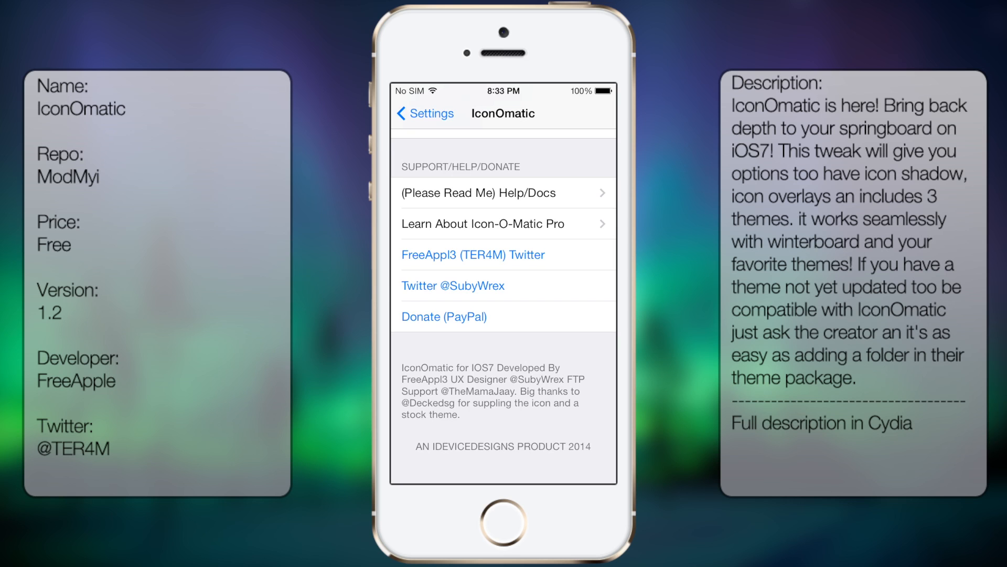
Return to the main Settings list and go back to the home screen
click(424, 113)
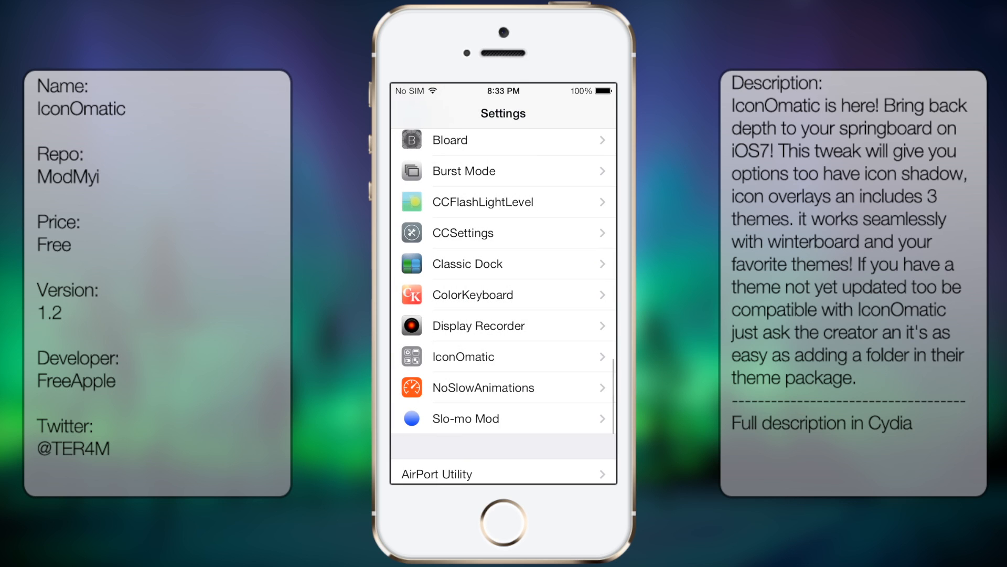
click(503, 521)
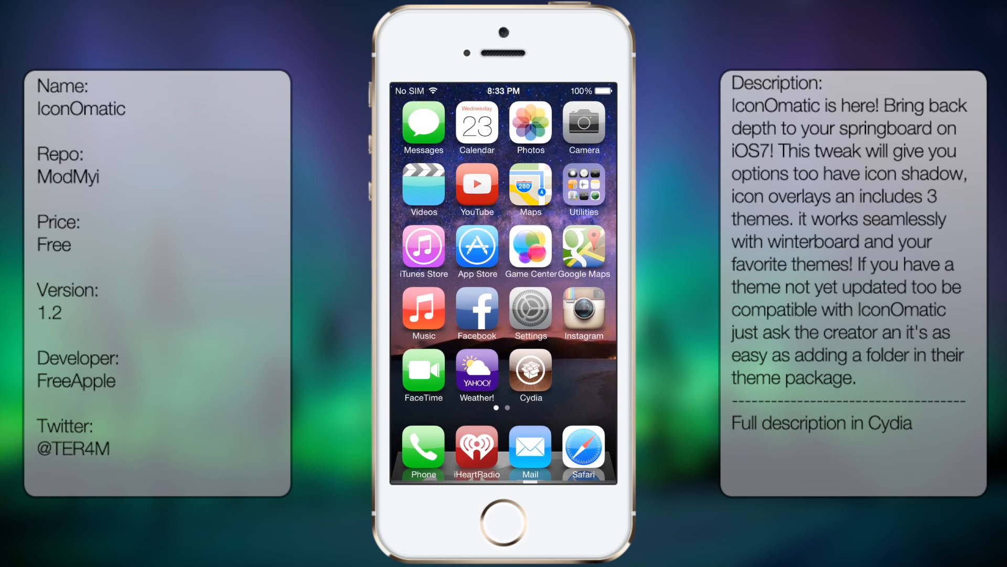